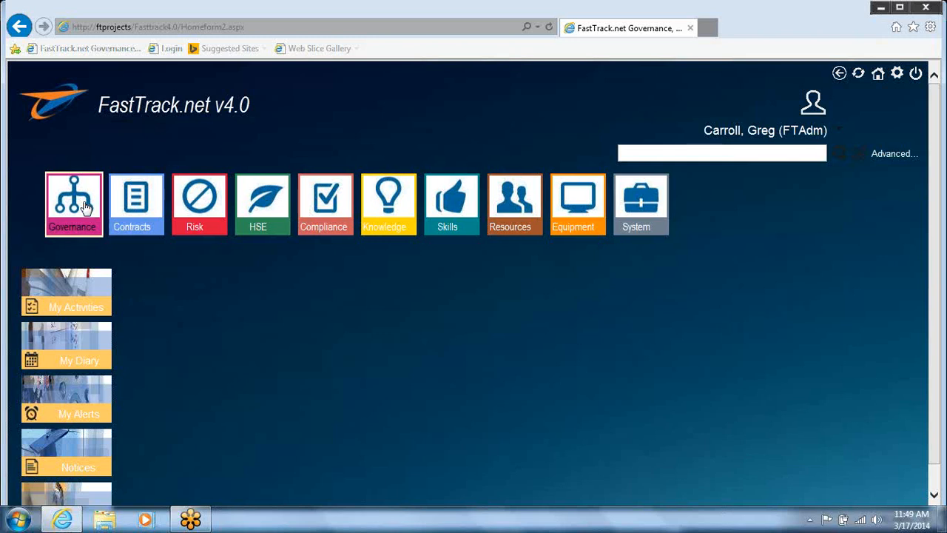
Review the Corporate Governance key performance indicators, then return to the home screen
{"action": "left_click", "coordinate": [74, 204]}
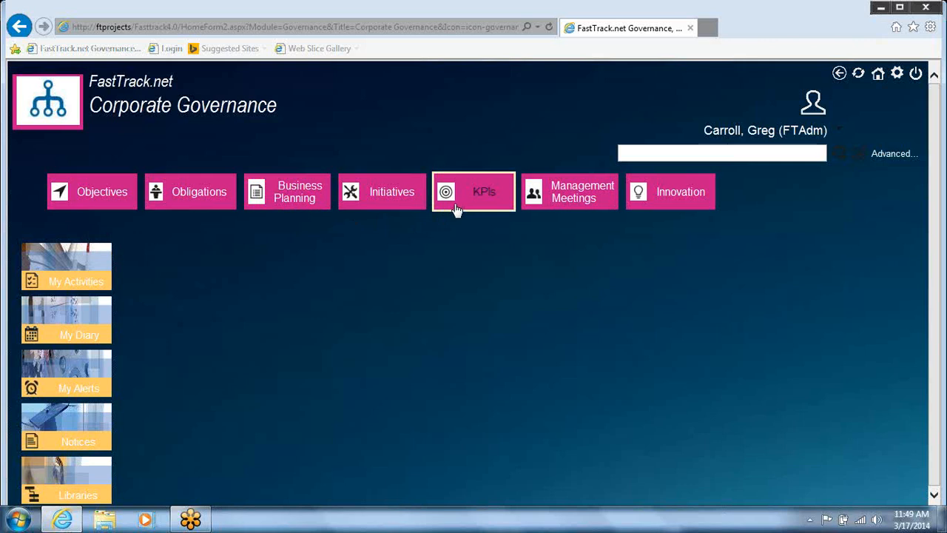
{"action": "left_click", "coordinate": [474, 191]}
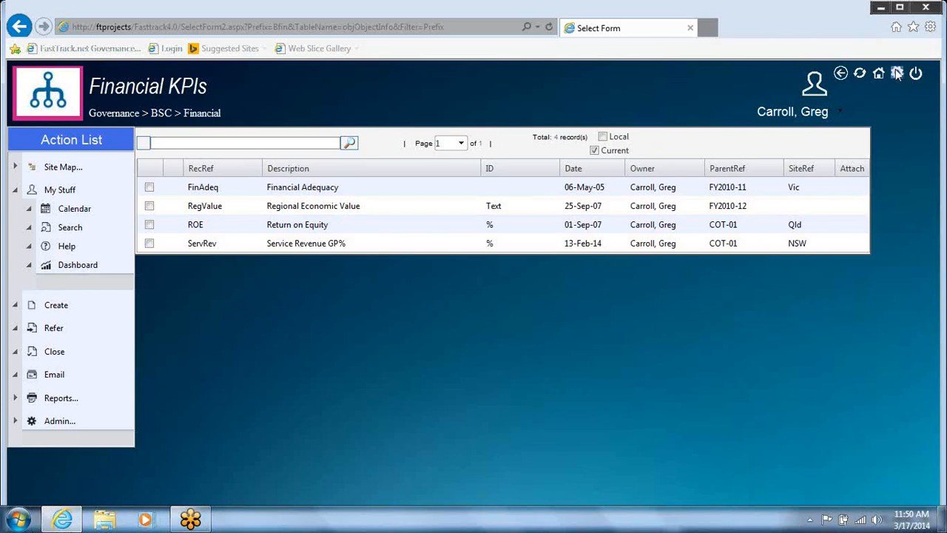
{"action": "left_click", "coordinate": [879, 73]}
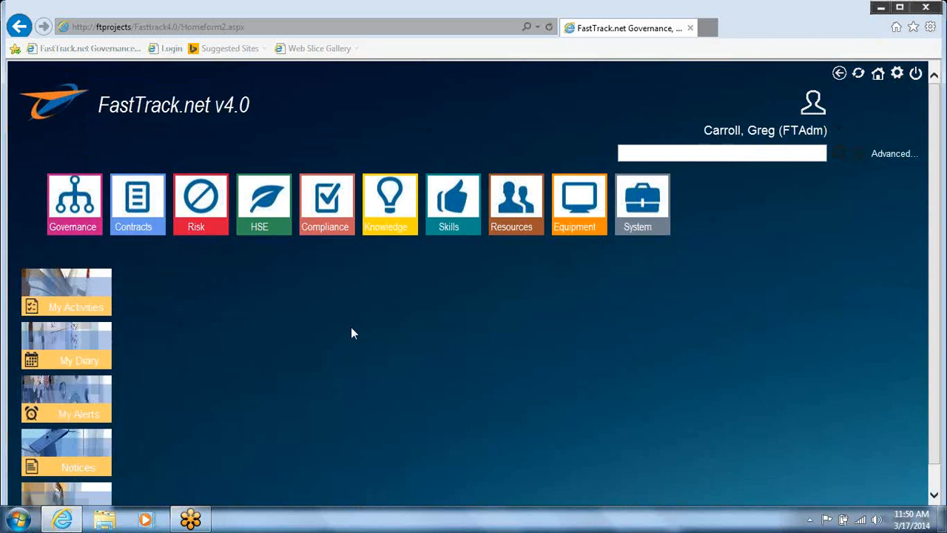
{"action": "mouse_move", "coordinate": [170, 247]}
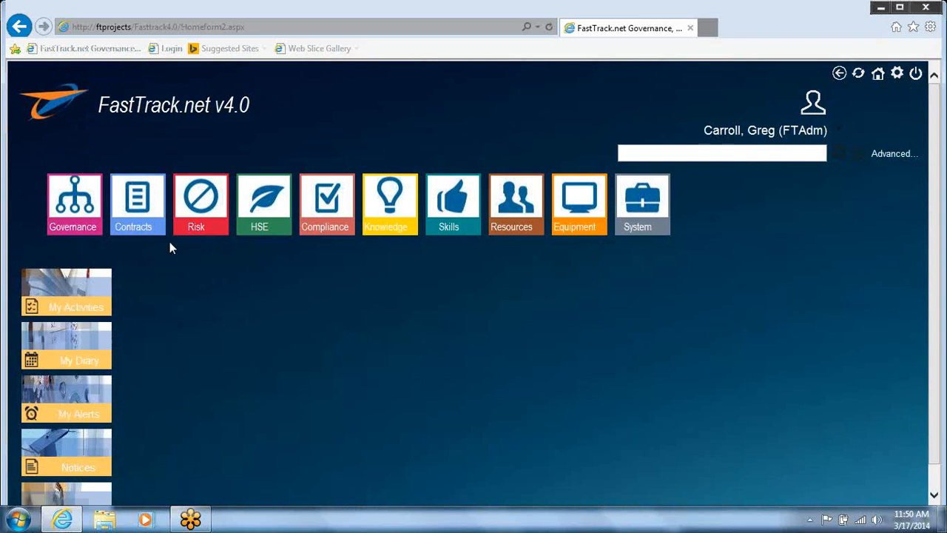
Open prime contract BLSE003's Risks list and select the Financial Stability risk
{"action": "left_click", "coordinate": [136, 200]}
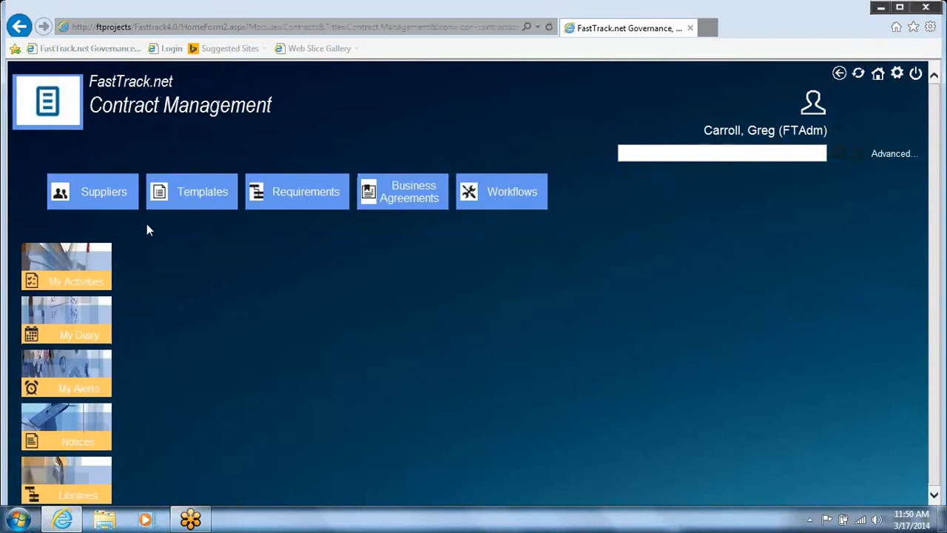
{"action": "mouse_move", "coordinate": [355, 172]}
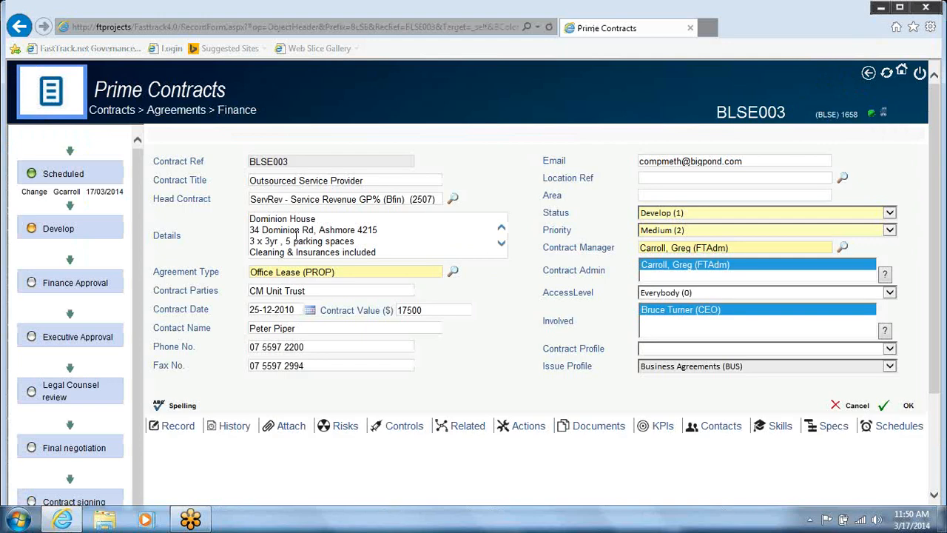
{"action": "left_click", "coordinate": [345, 426]}
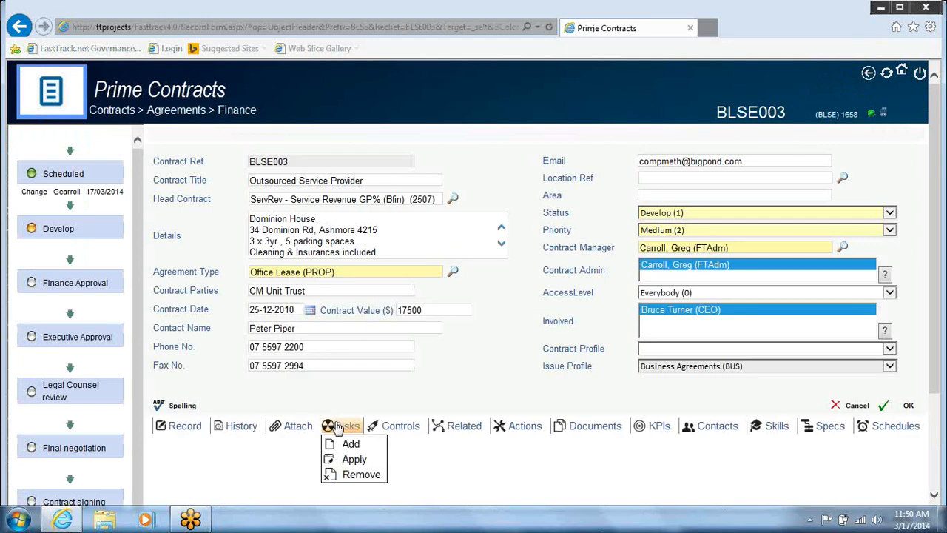
{"action": "left_click", "coordinate": [346, 426]}
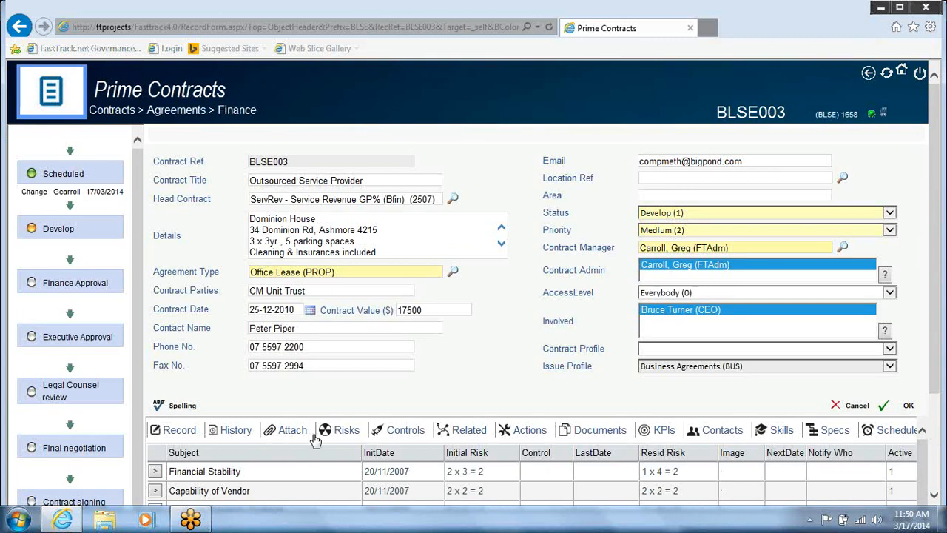
{"action": "left_click", "coordinate": [209, 471]}
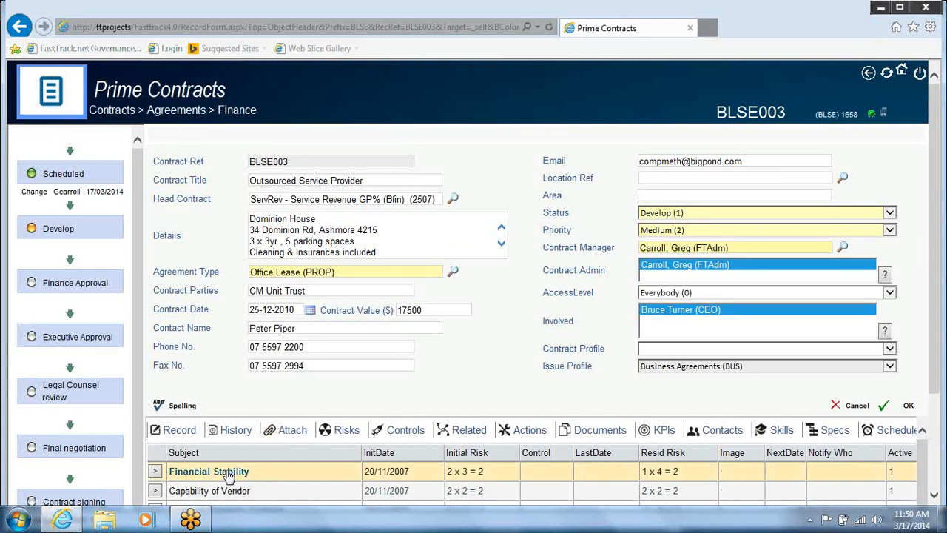
Save Financial Stability with residual probability Most Likely (5), rating Very High, and return home
{"action": "double_click", "coordinate": [208, 471]}
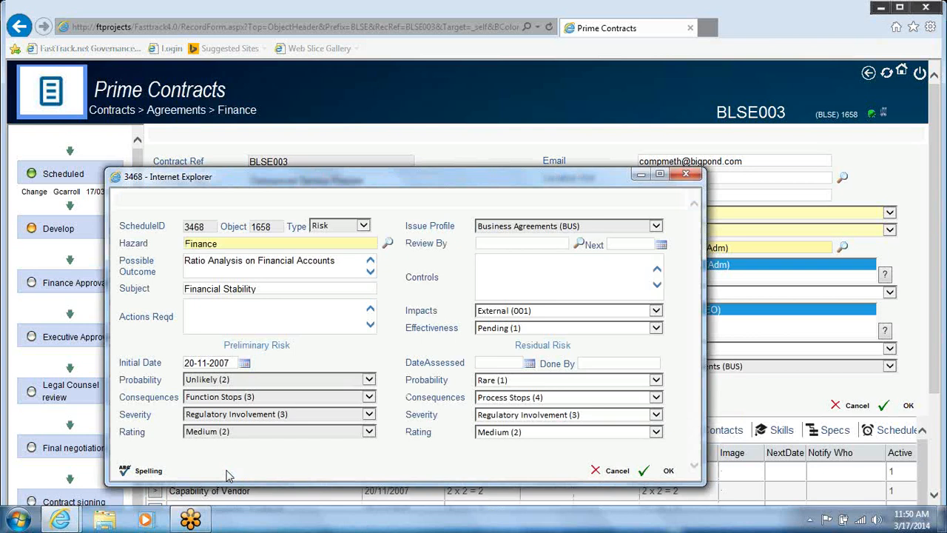
{"action": "mouse_move", "coordinate": [432, 412]}
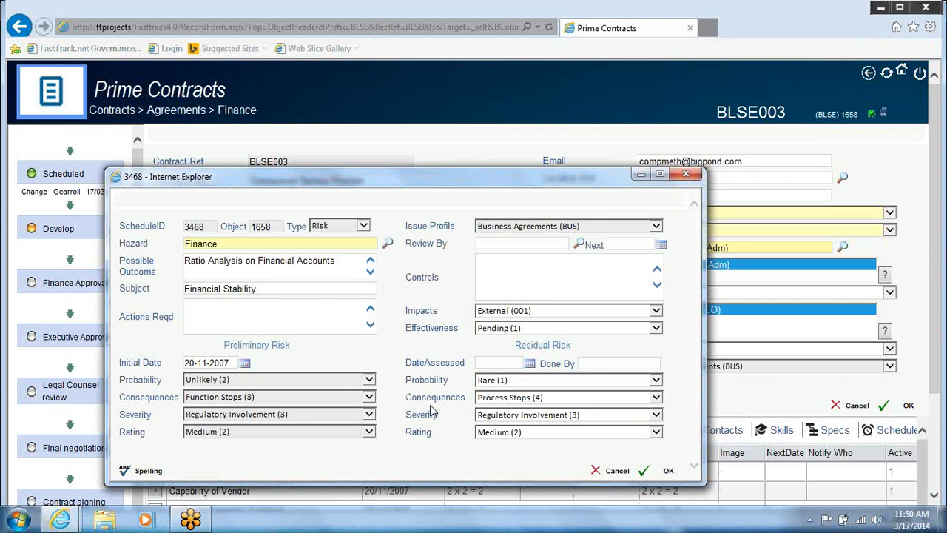
{"action": "left_click", "coordinate": [654, 379]}
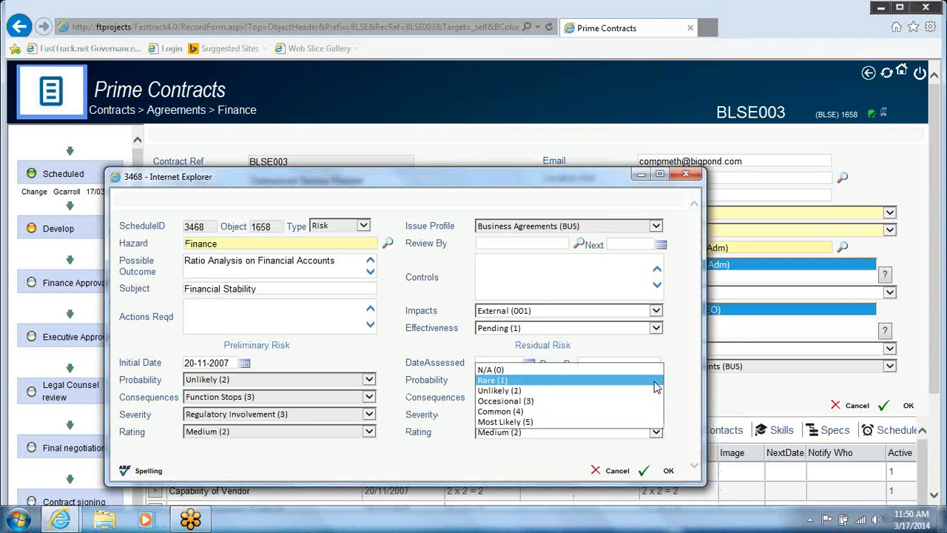
{"action": "mouse_move", "coordinate": [634, 419]}
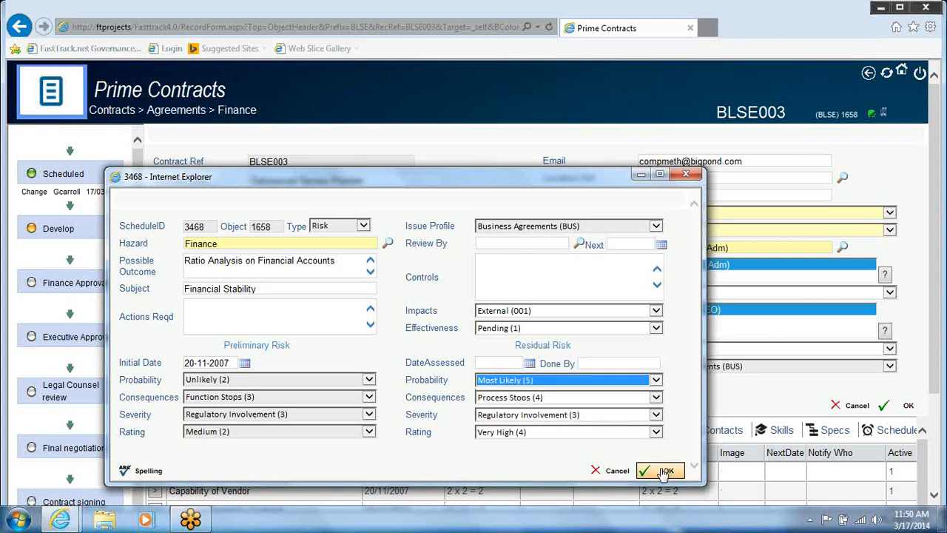
{"action": "left_click", "coordinate": [666, 470]}
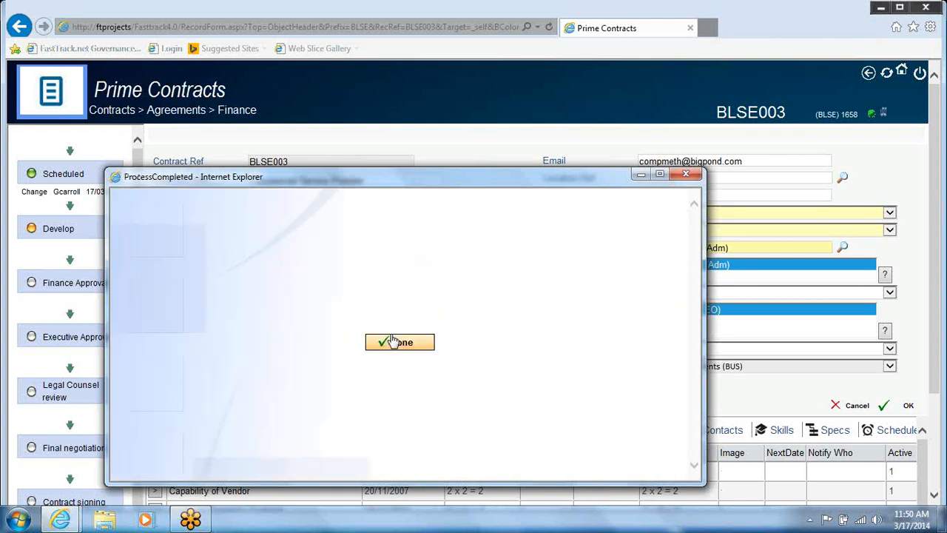
{"action": "left_click", "coordinate": [399, 342]}
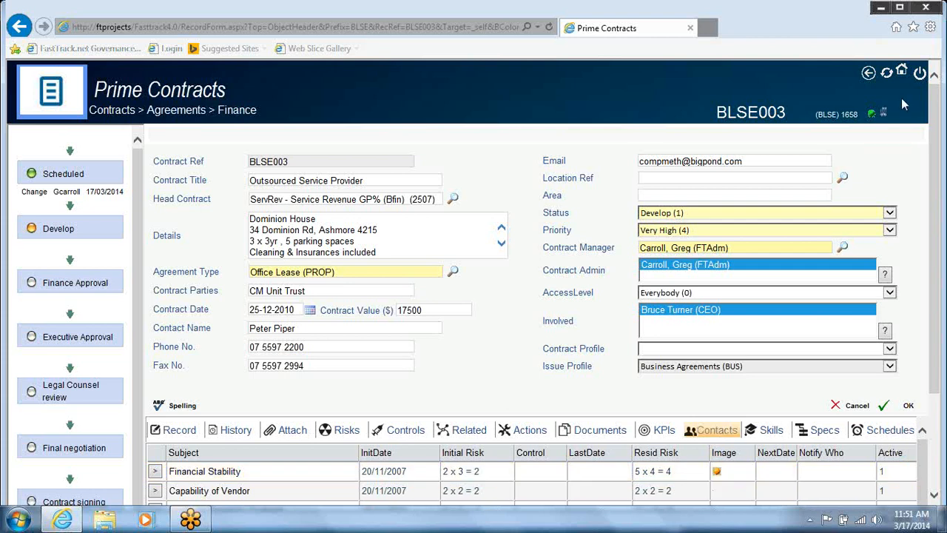
{"action": "left_click", "coordinate": [877, 74]}
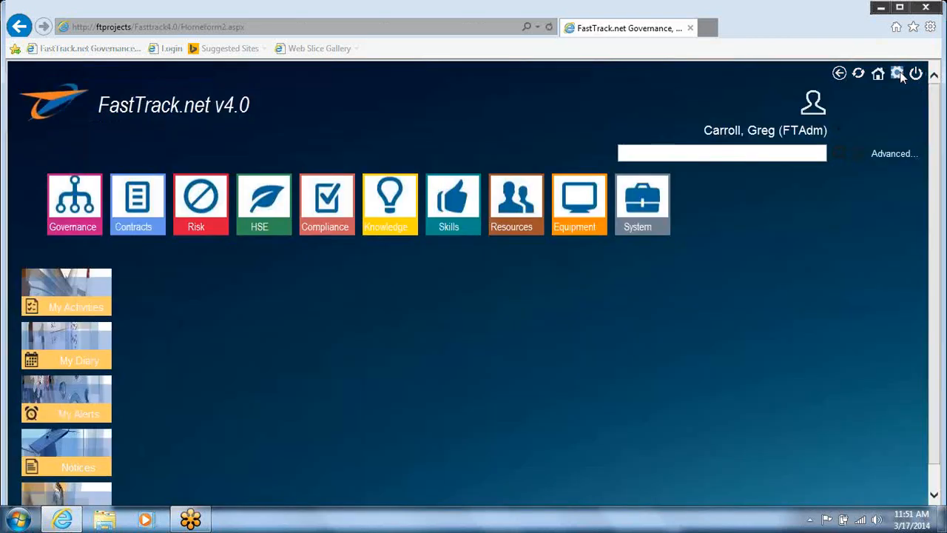
{"action": "mouse_move", "coordinate": [896, 74]}
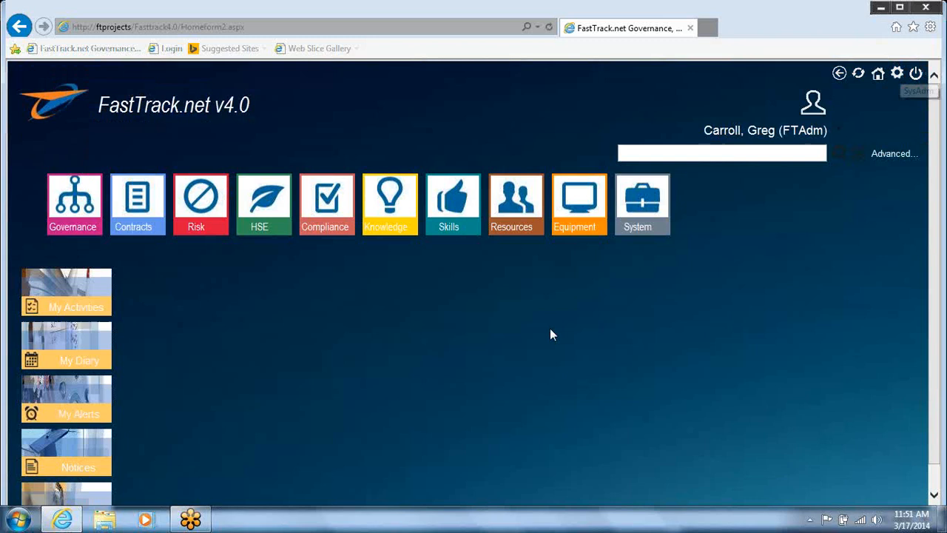
{"action": "mouse_move", "coordinate": [263, 388]}
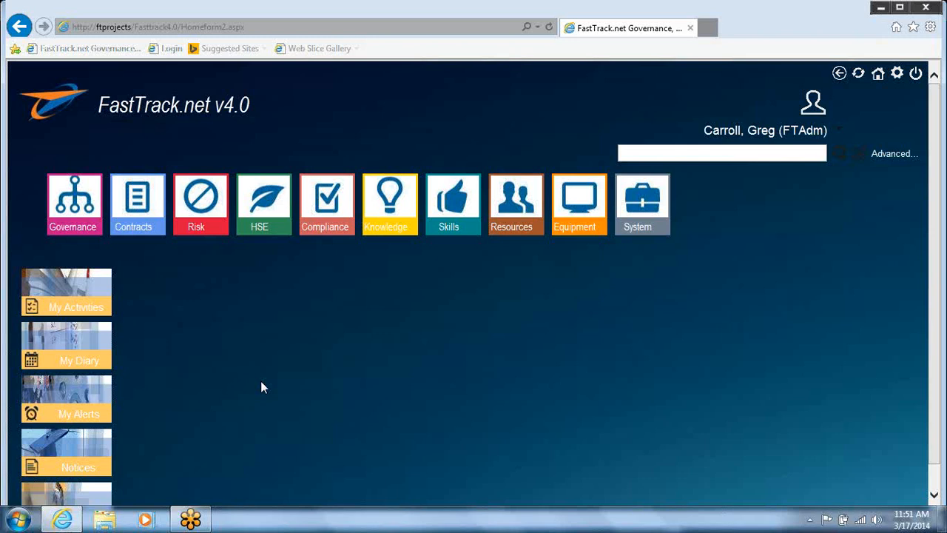
{"action": "mouse_move", "coordinate": [116, 398]}
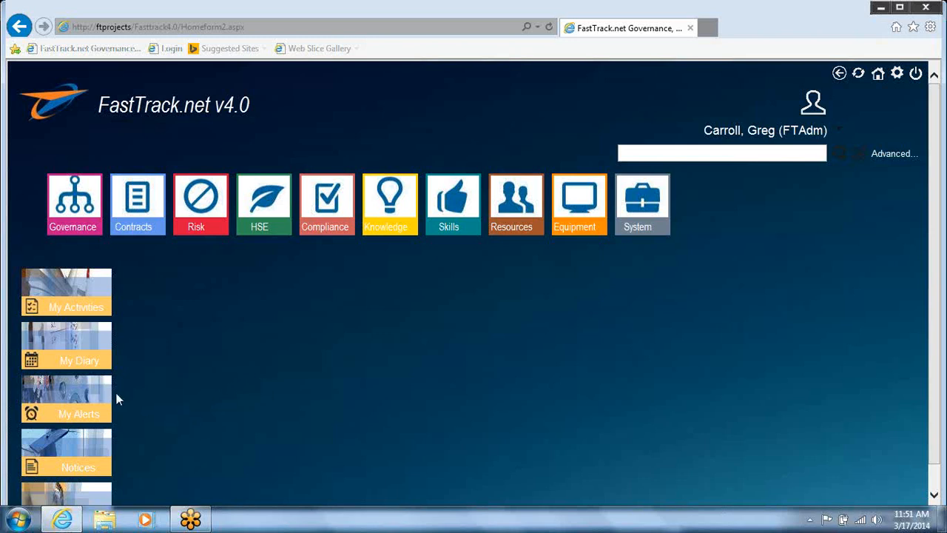
Show My Alerts and mark the ServRev Service Revenue GP% KPI alert
{"action": "left_click", "coordinate": [65, 400]}
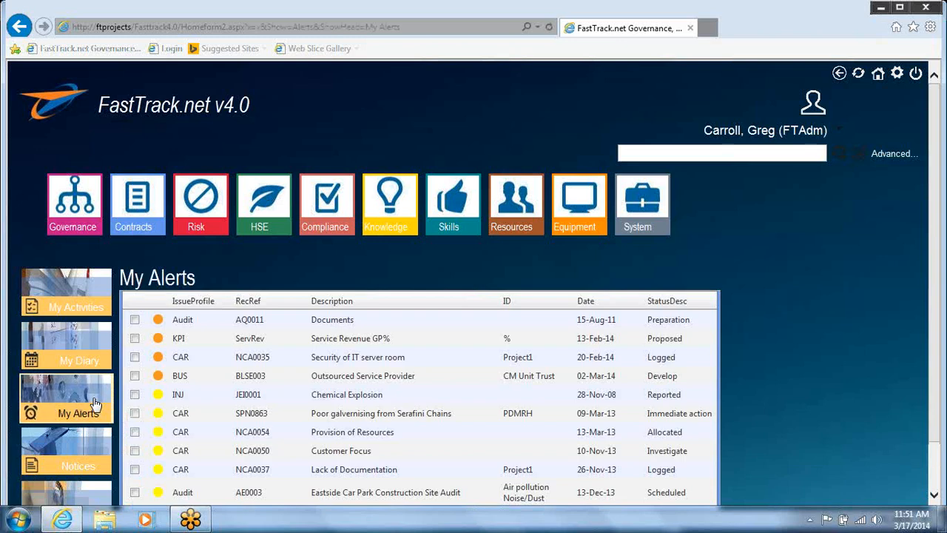
{"action": "mouse_move", "coordinate": [189, 337]}
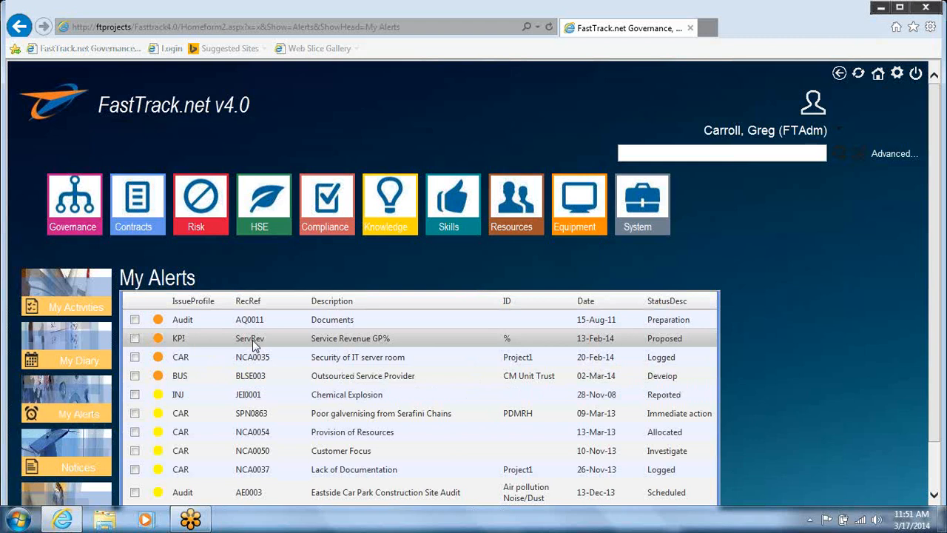
{"action": "left_click", "coordinate": [135, 338]}
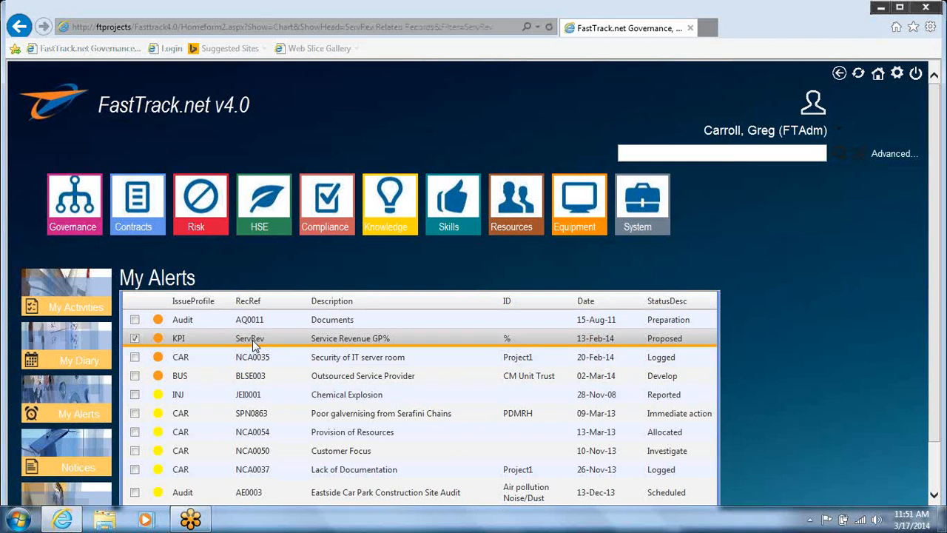
View the ServRev KPI's related-records chart and open prime contract BLSE003 from it
{"action": "left_click", "coordinate": [251, 338]}
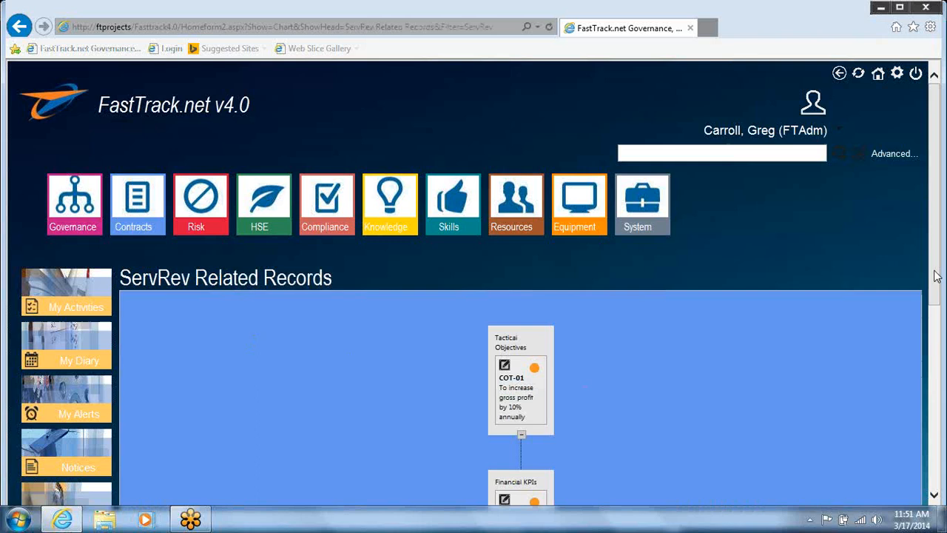
{"action": "scroll", "scroll_direction": "down", "scroll_amount": 3}
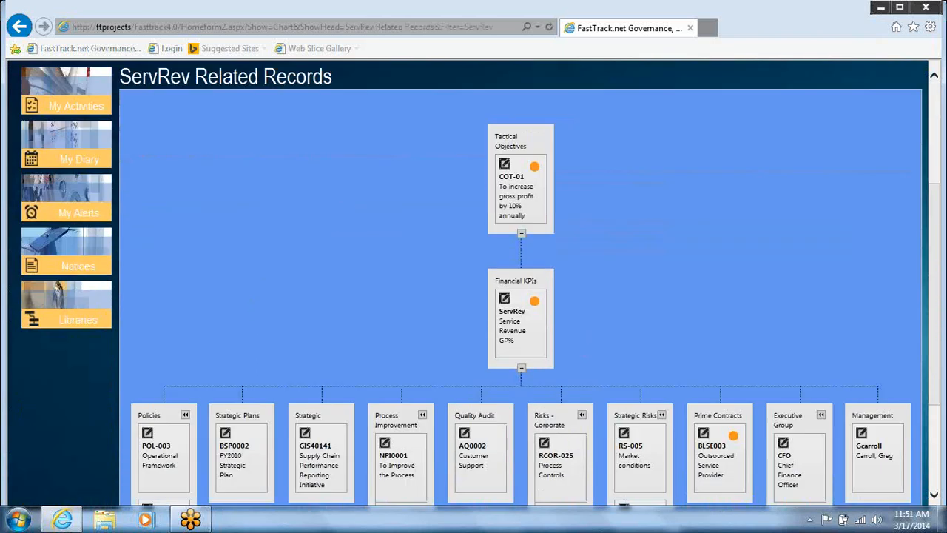
{"action": "scroll", "scroll_direction": "down", "scroll_amount": 3}
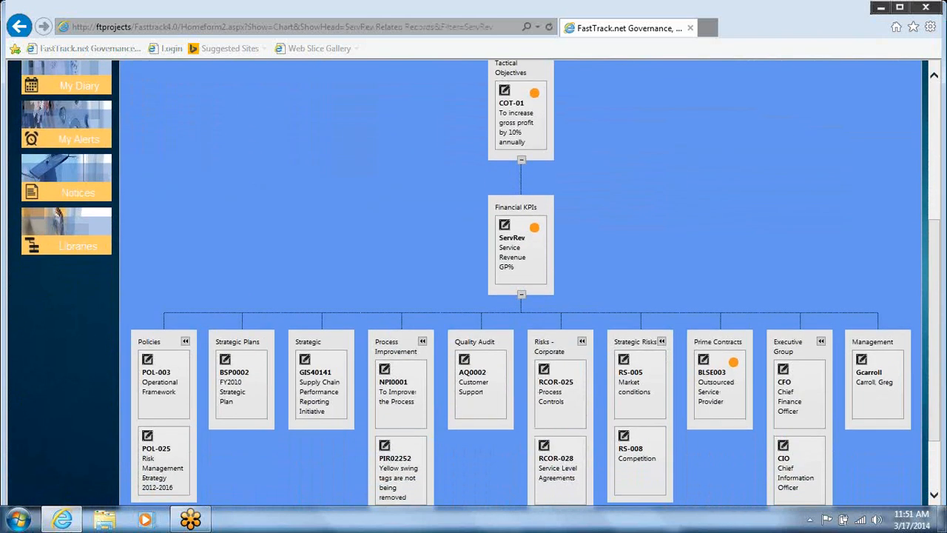
{"action": "scroll", "scroll_direction": "down", "scroll_amount": 3}
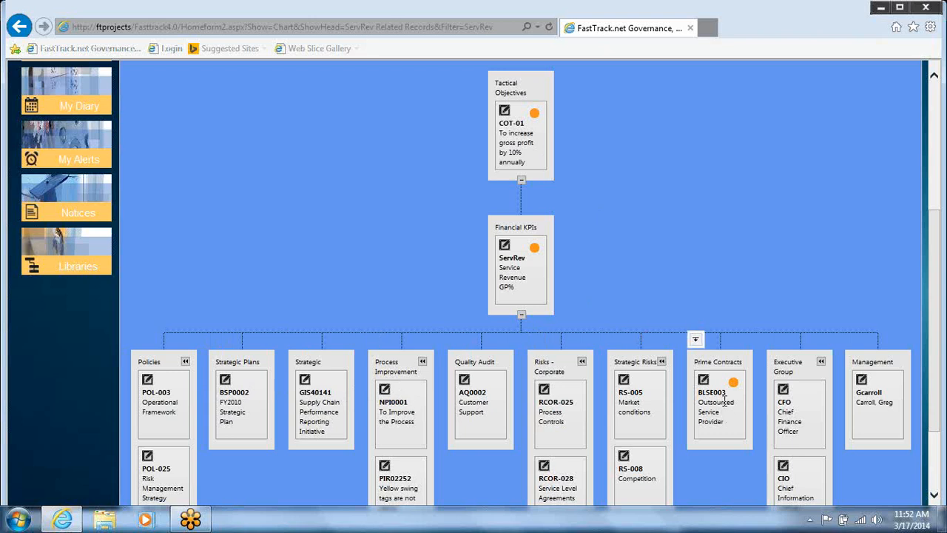
{"action": "mouse_move", "coordinate": [722, 416]}
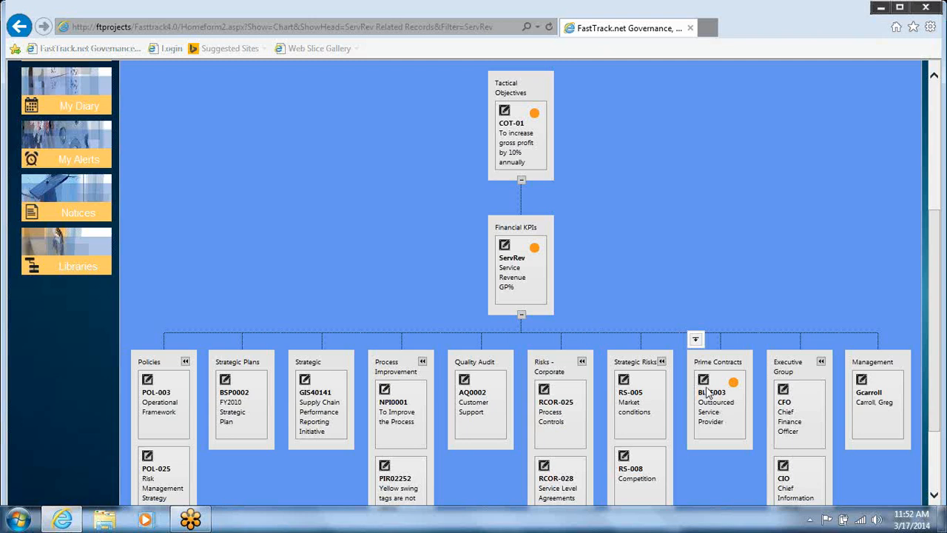
{"action": "left_click", "coordinate": [713, 393]}
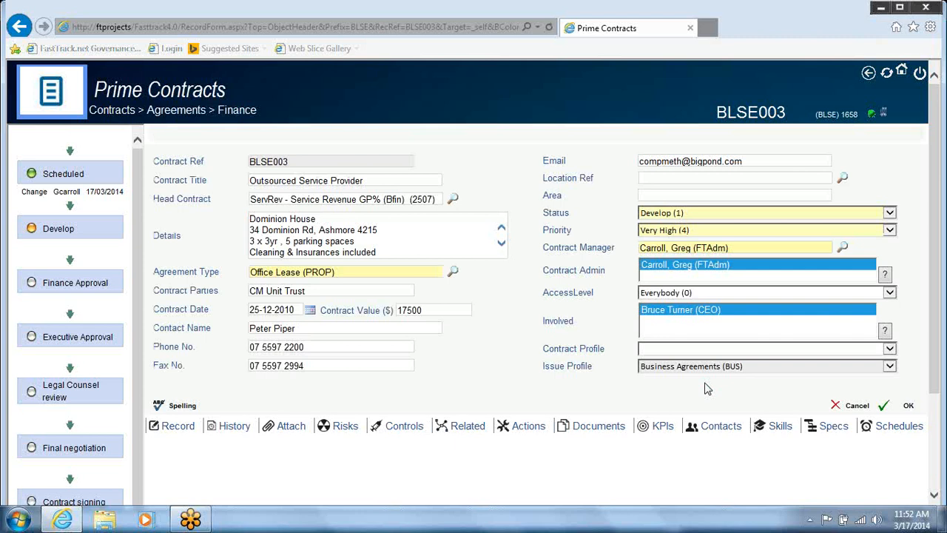
List all items related to contract BLSE003 — KPIs, suppliers, consultants and contract clauses
{"action": "left_click", "coordinate": [467, 426]}
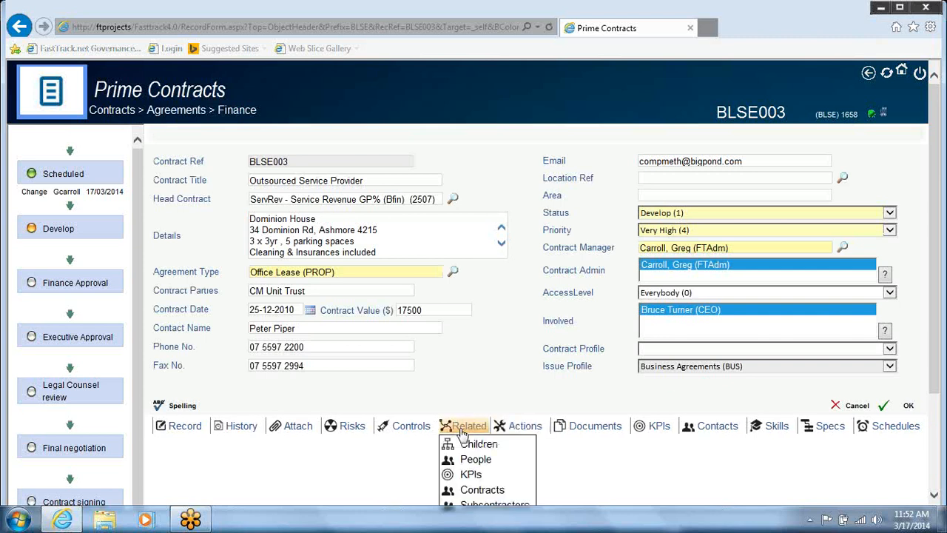
{"action": "left_click", "coordinate": [524, 426]}
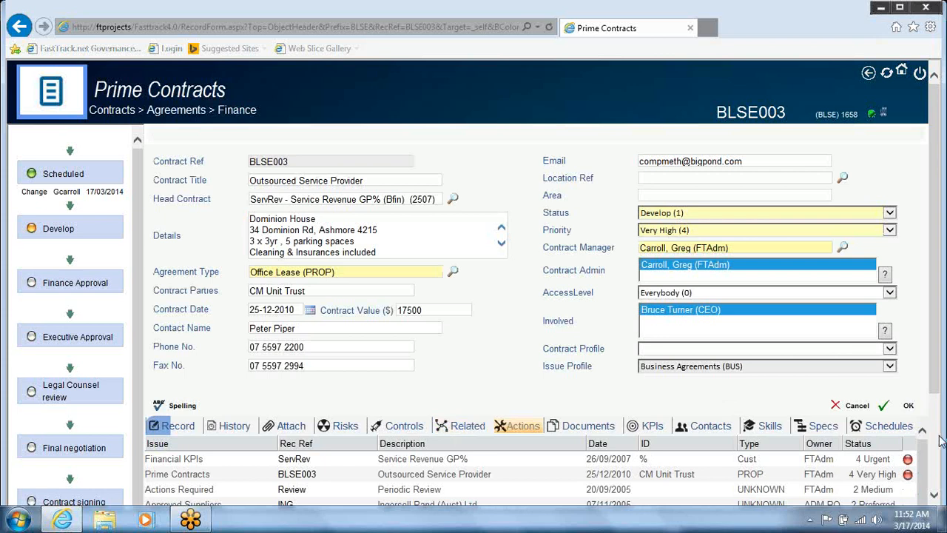
{"action": "scroll", "scroll_direction": "down", "scroll_amount": 3}
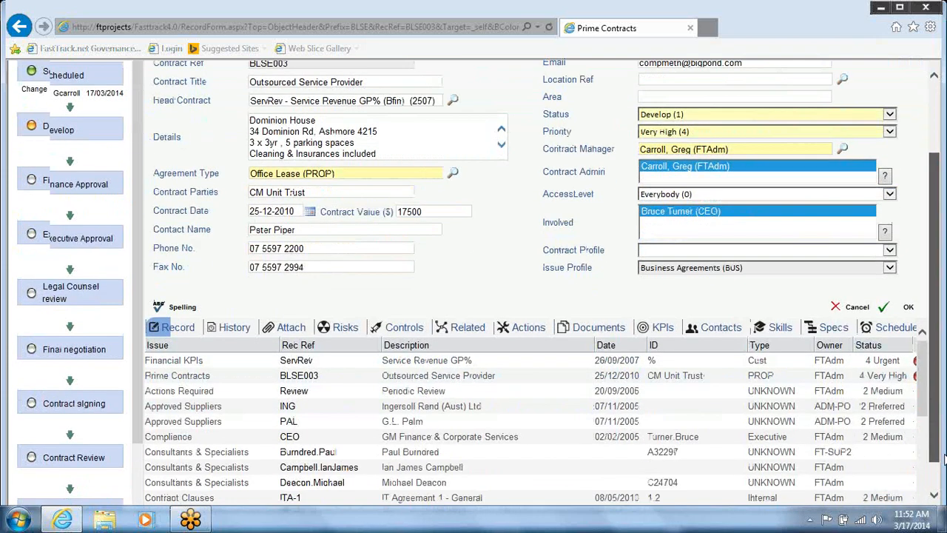
{"action": "scroll", "scroll_direction": "down", "scroll_amount": 3}
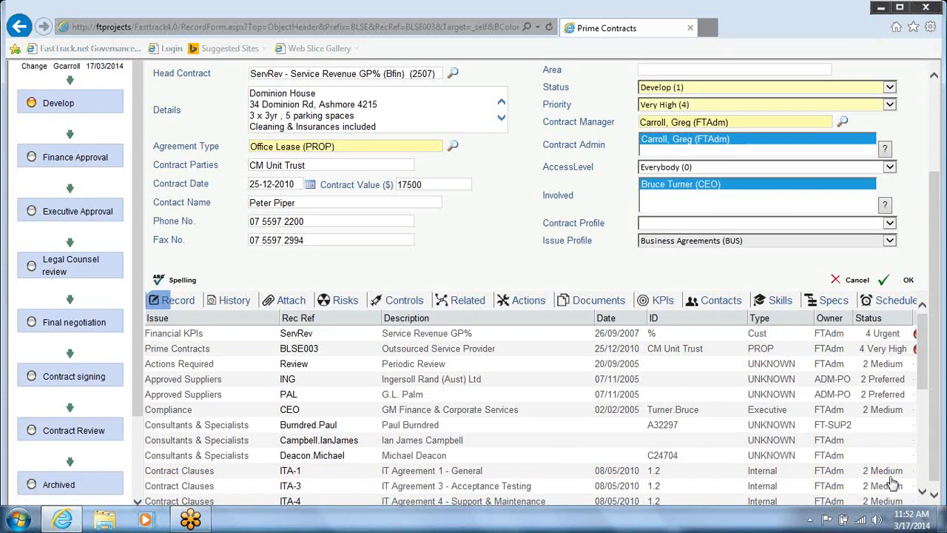